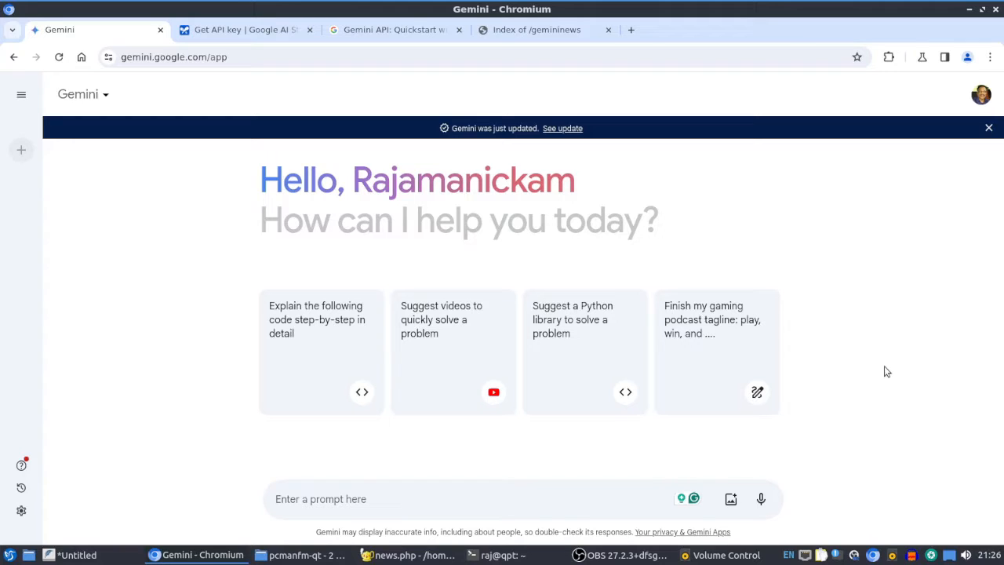
mouse_move(611, 342)
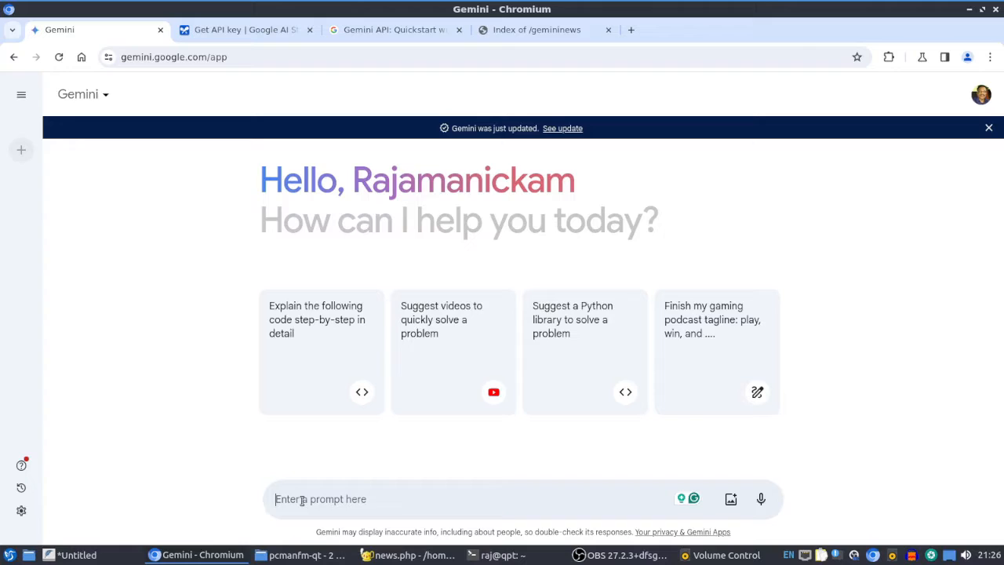
Send the prompt 'tell latest tech news' and get a list of recent tech headlines.
text(tell)
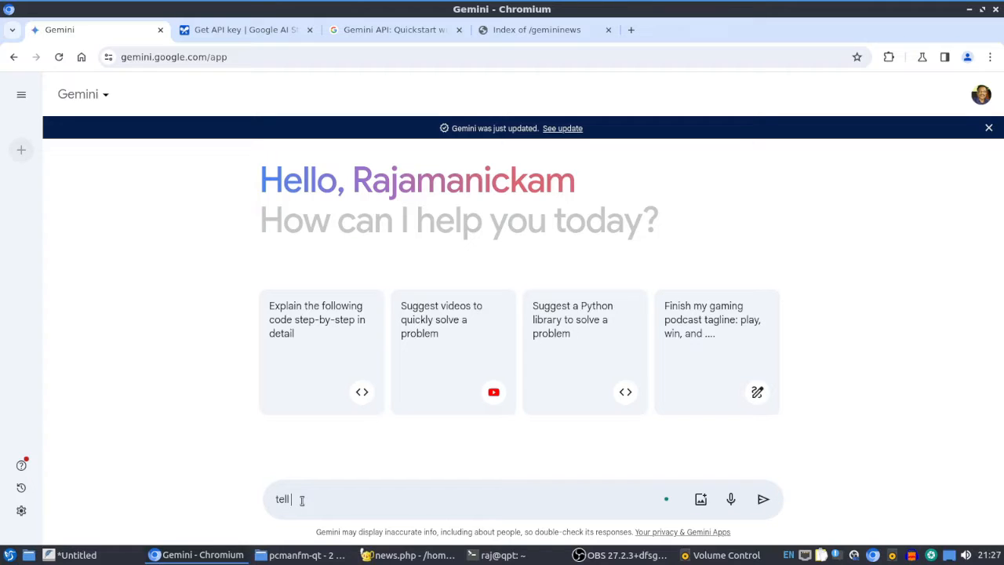
text(latest t)
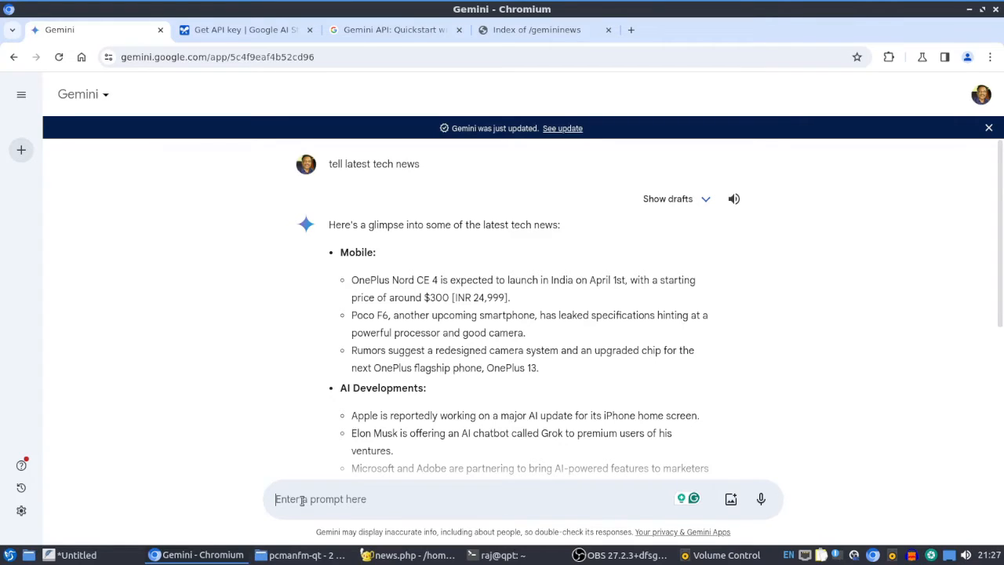
mouse_move(340, 499)
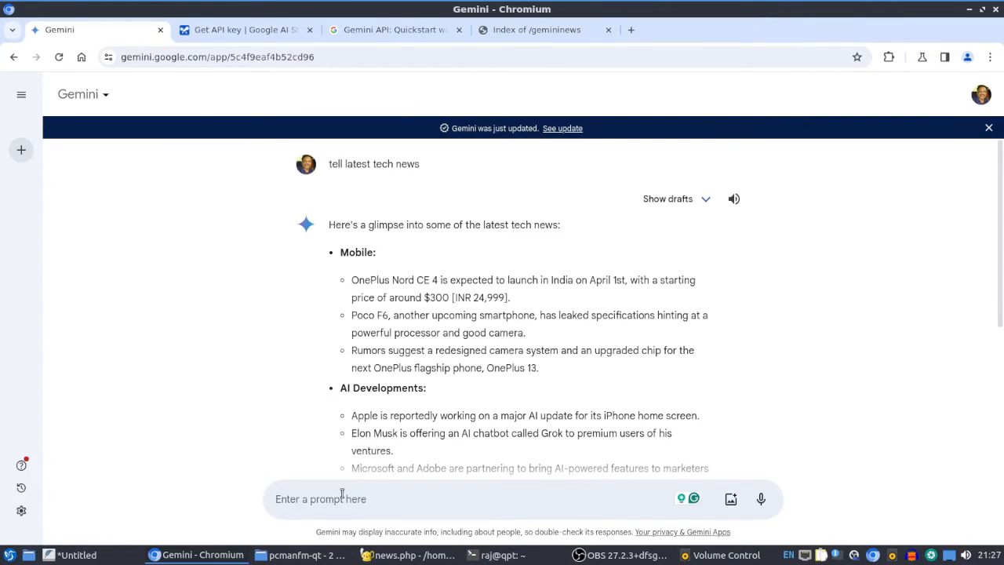
mouse_move(493, 260)
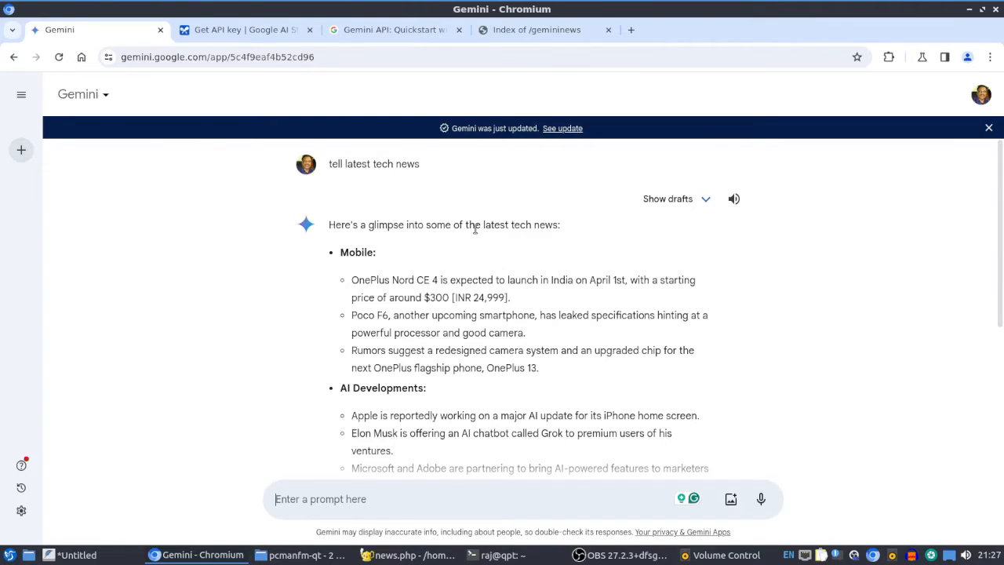
mouse_move(166, 131)
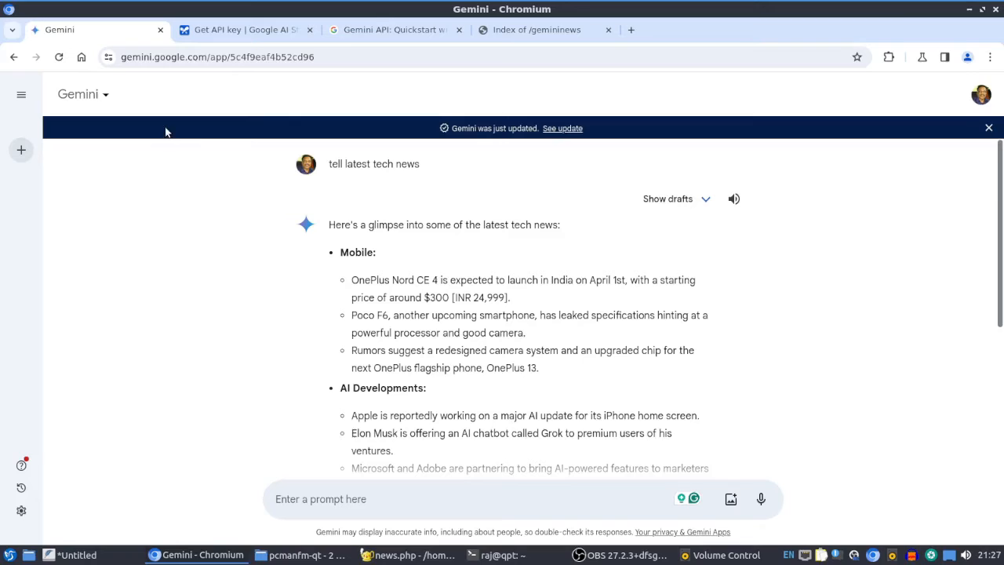
mouse_move(380, 268)
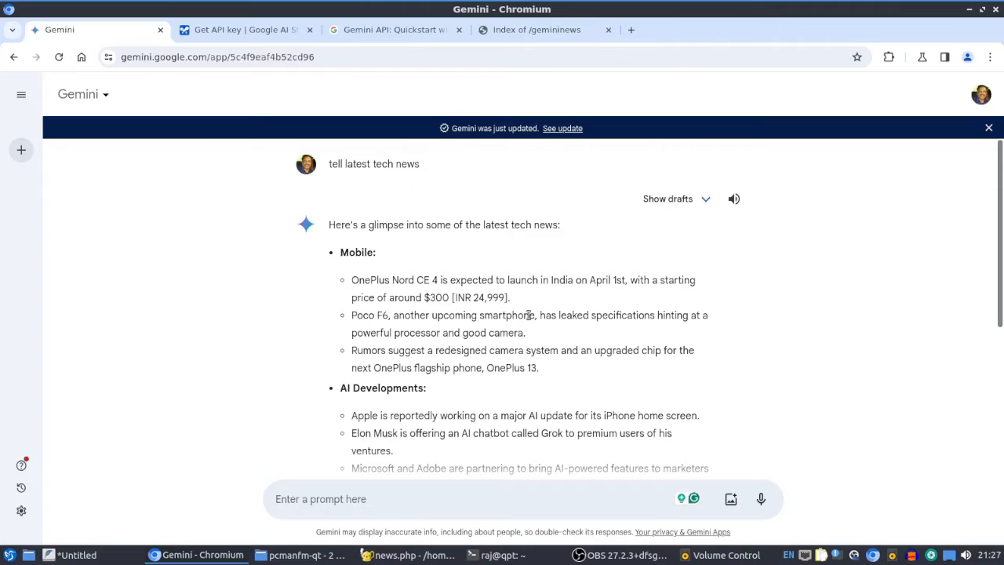
mouse_move(508, 297)
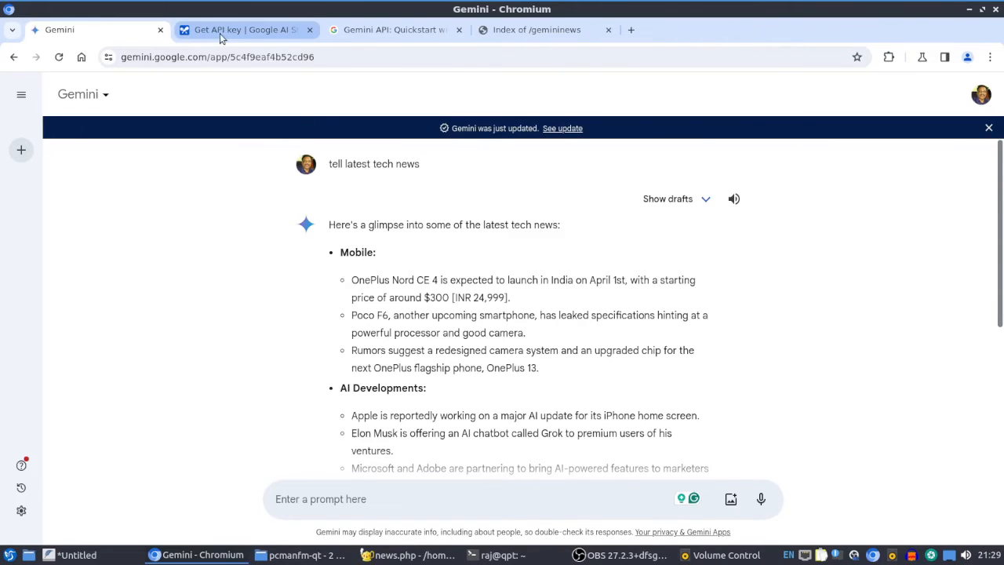
mouse_move(223, 36)
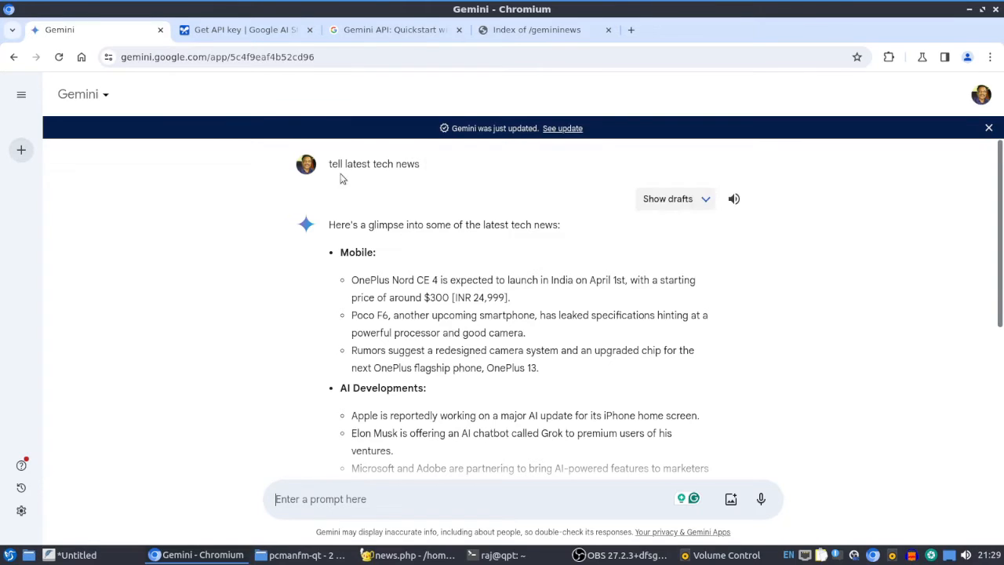
View the API keys page showing the existing Generative Language Client key.
click(243, 30)
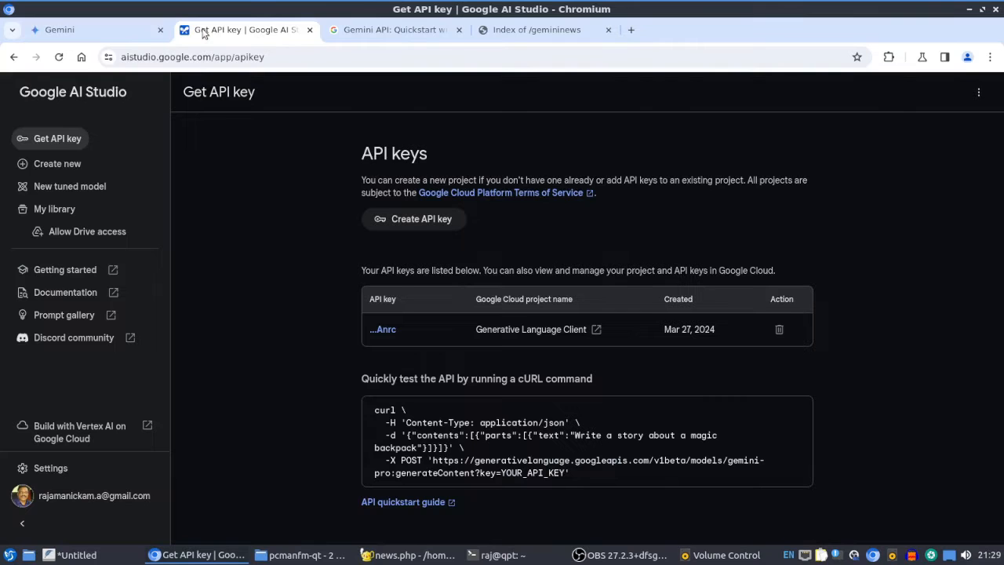
mouse_move(219, 33)
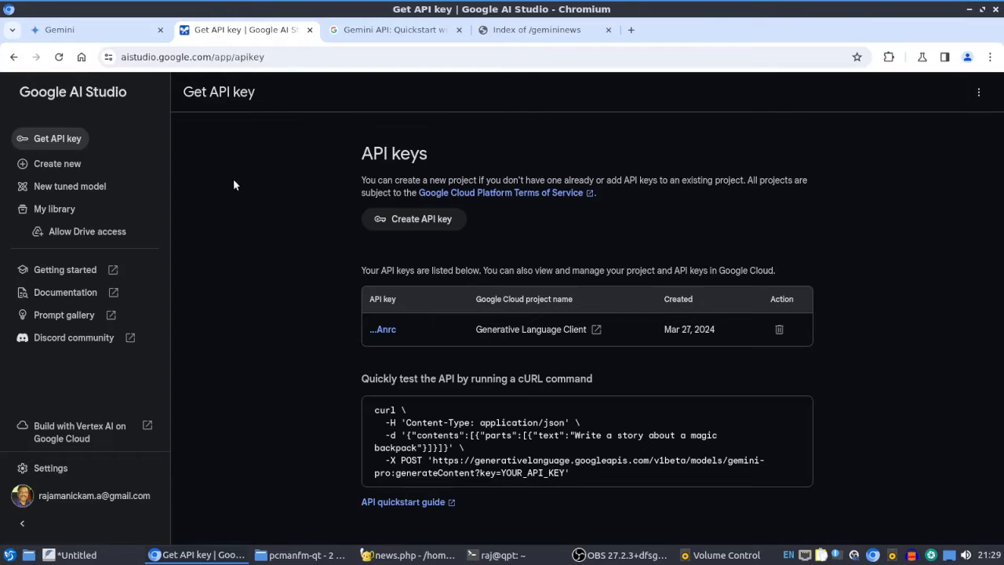
mouse_move(97, 143)
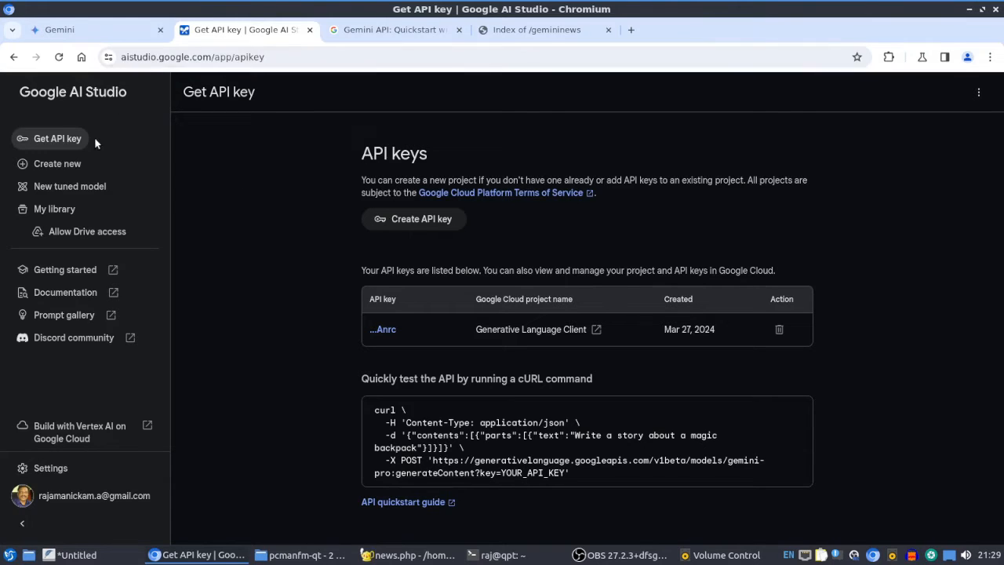
mouse_move(135, 101)
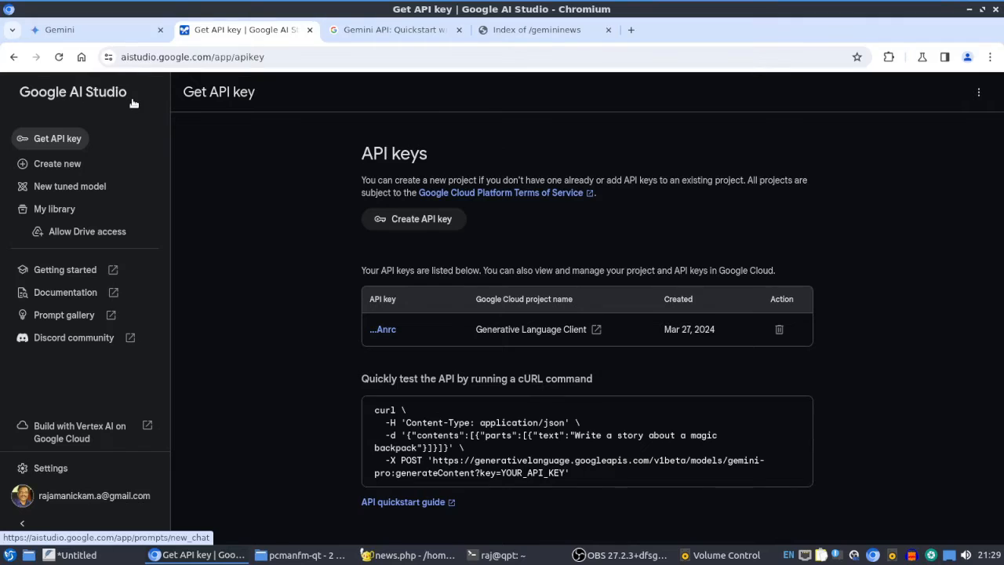
mouse_move(132, 147)
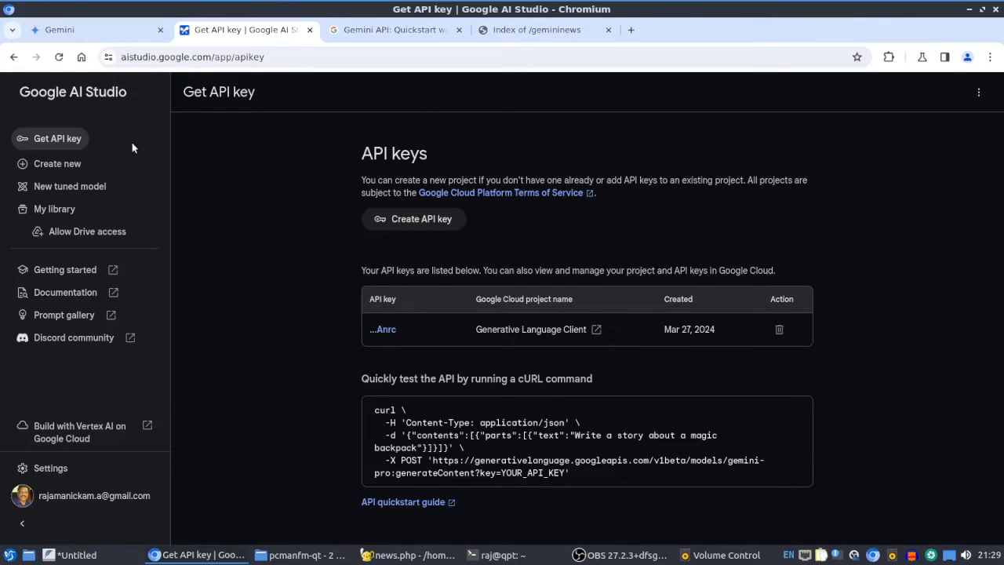
mouse_move(129, 56)
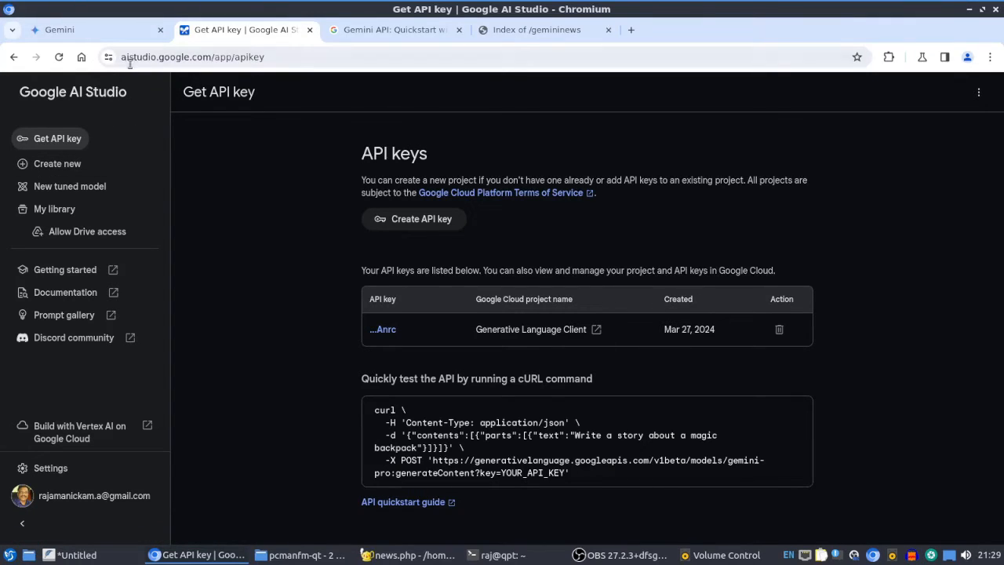
mouse_move(163, 83)
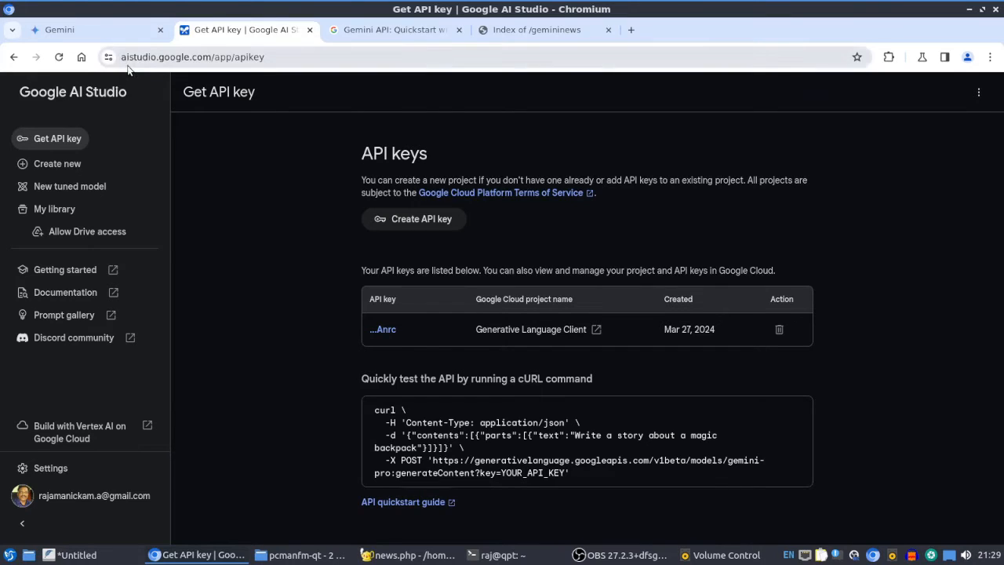
mouse_move(157, 59)
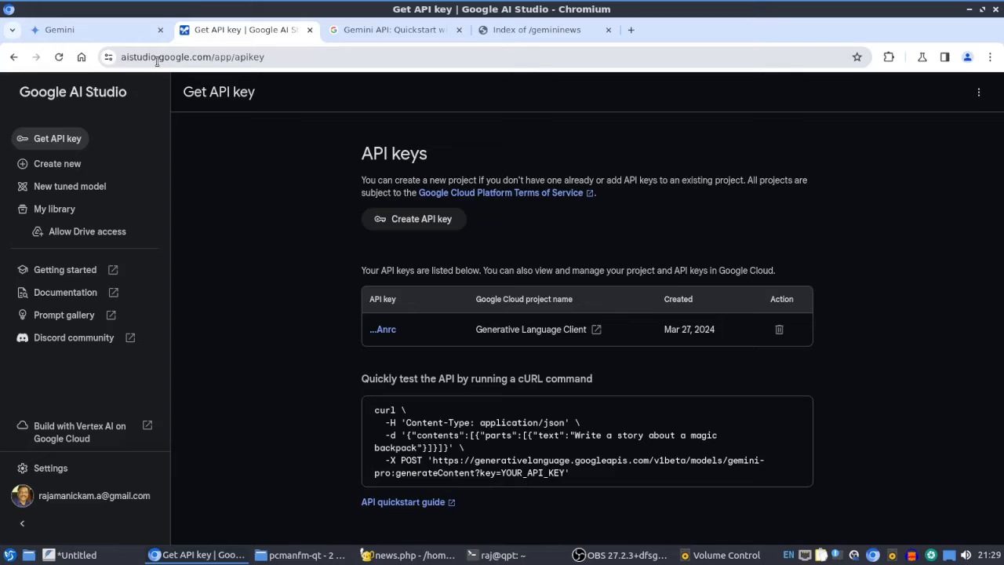
mouse_move(109, 149)
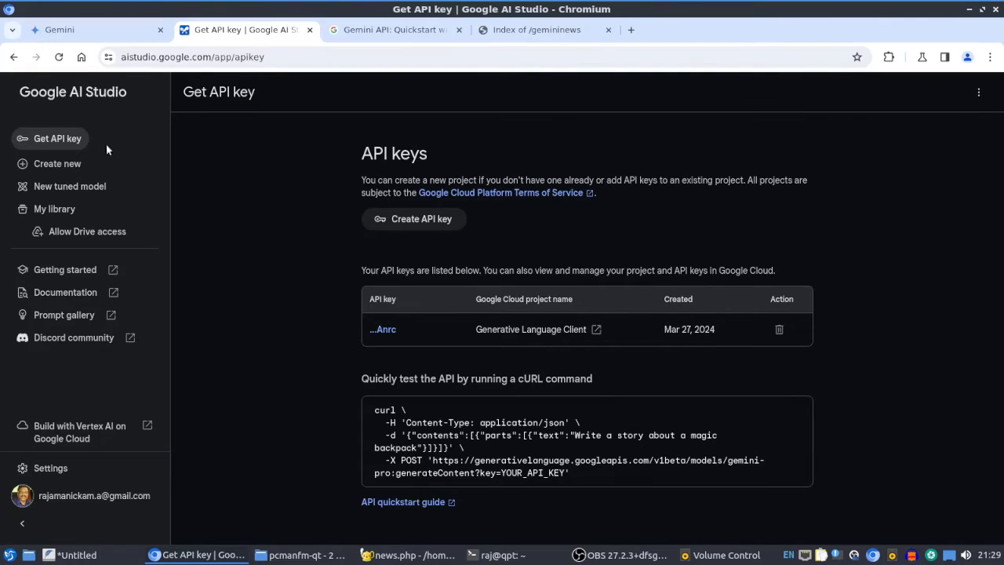
mouse_move(125, 209)
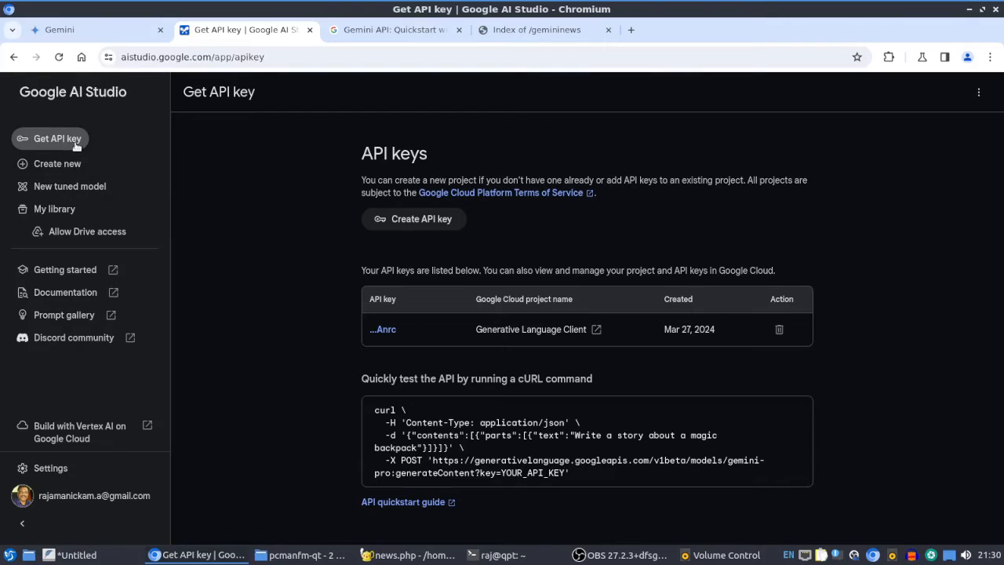
mouse_move(63, 141)
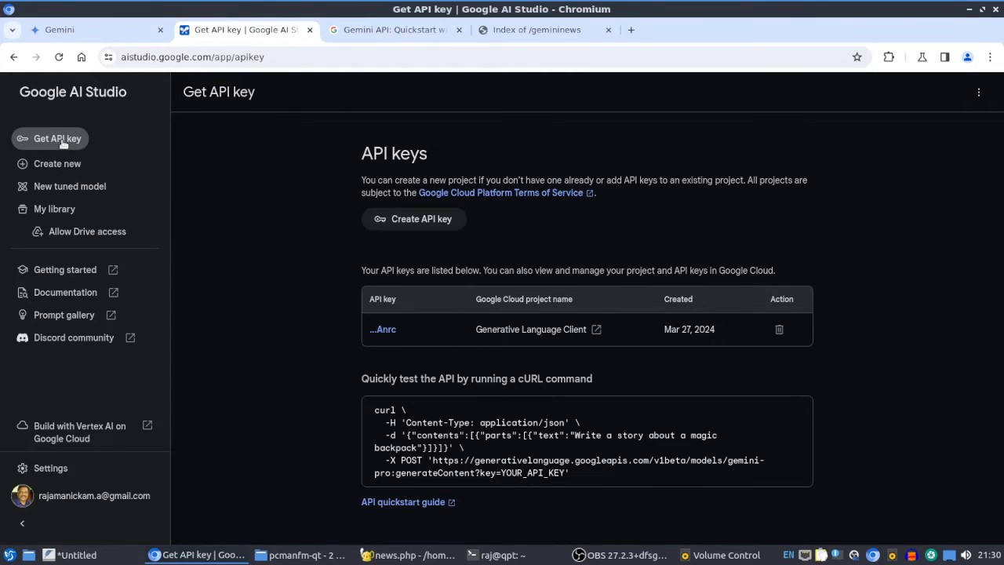
mouse_move(333, 197)
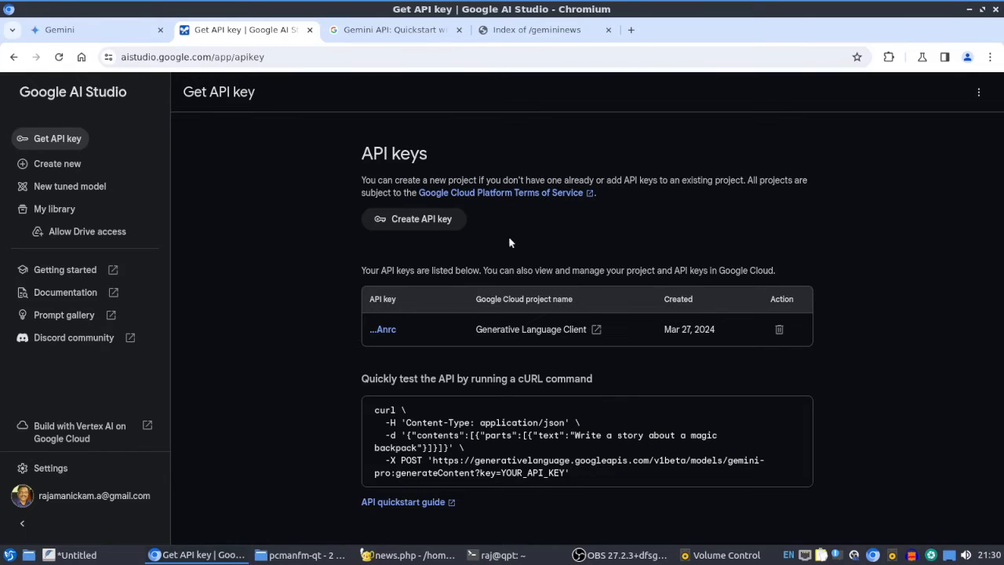
mouse_move(392, 360)
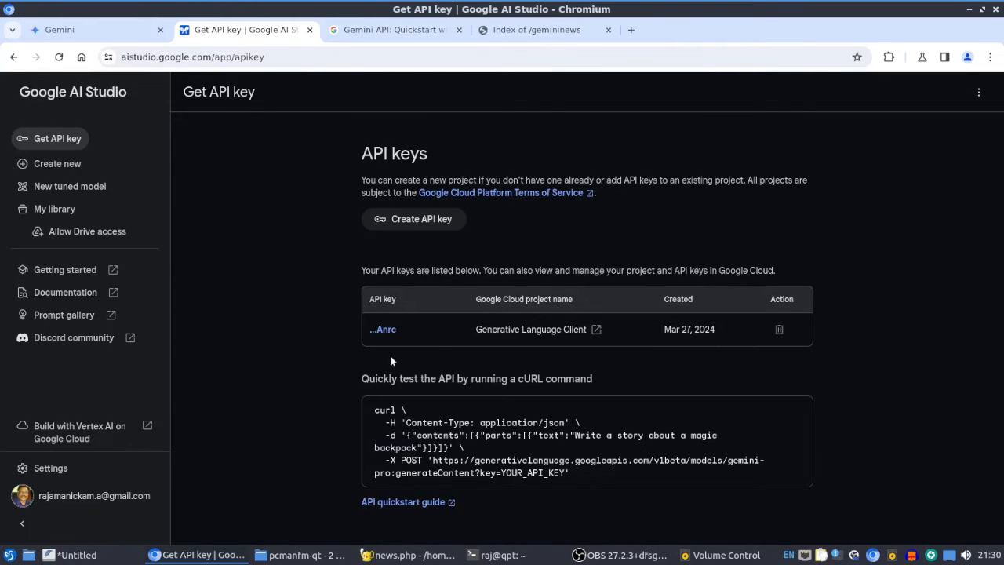
mouse_move(387, 335)
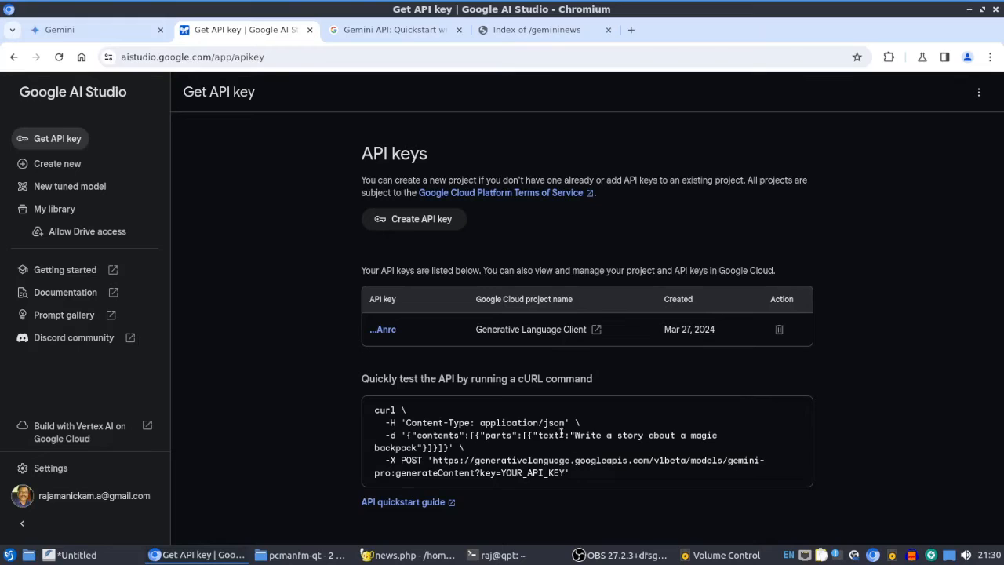
mouse_move(508, 387)
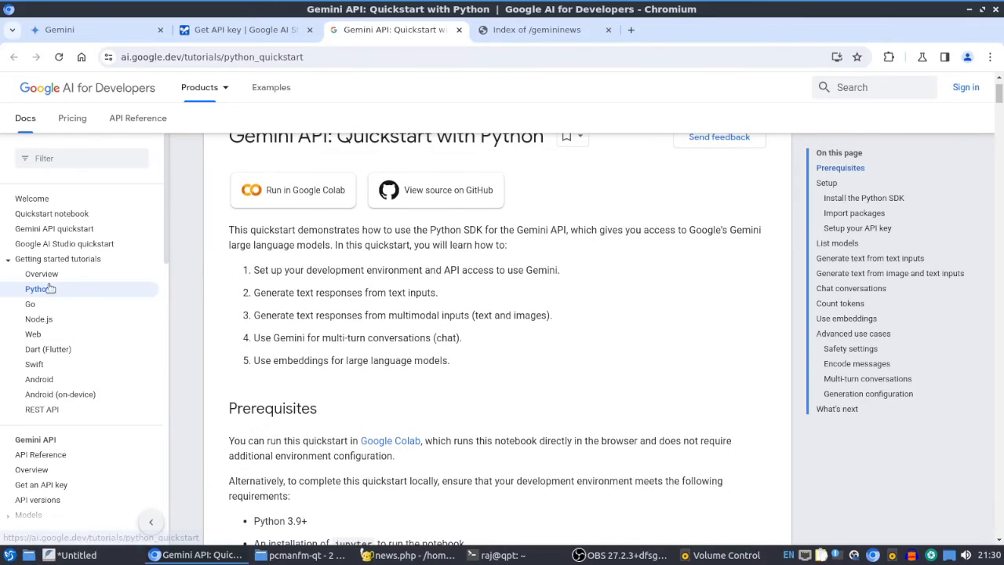
mouse_move(62, 323)
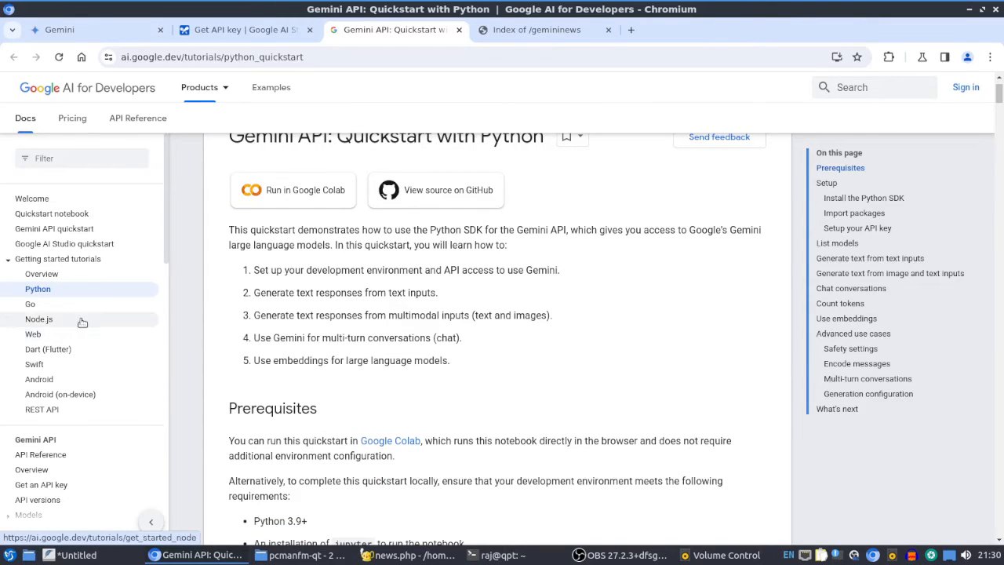
mouse_move(61, 414)
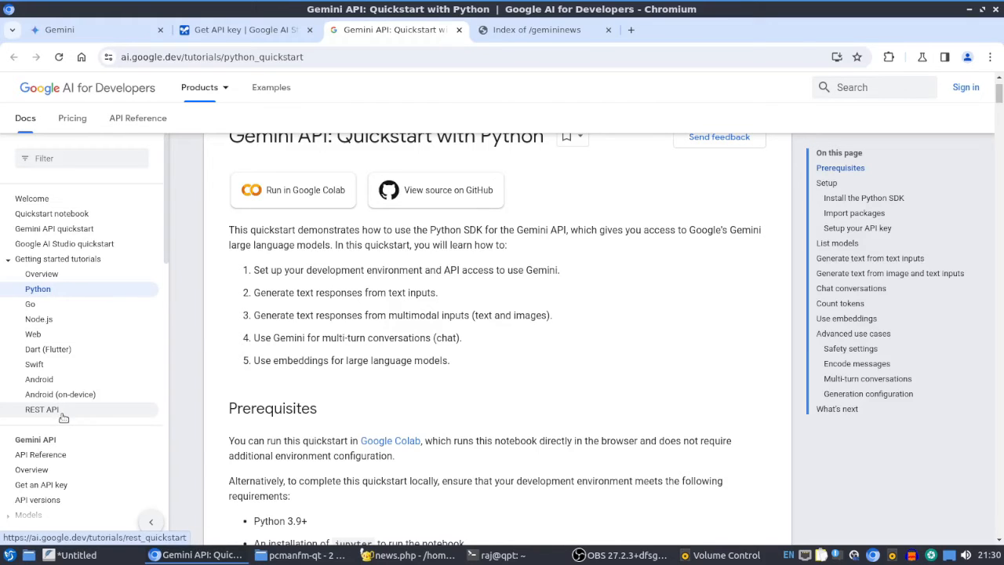
mouse_move(28, 305)
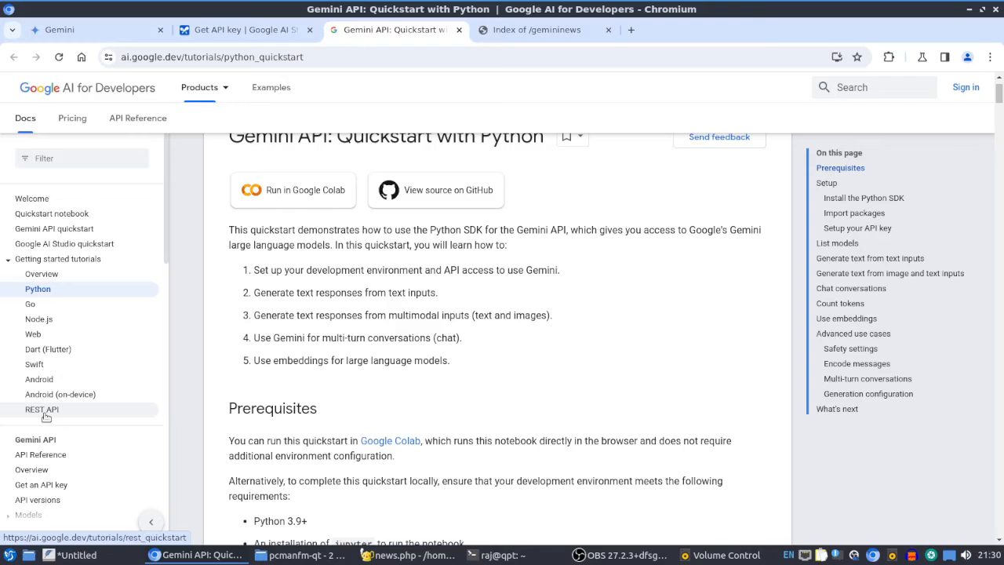
View the REST API quickstart's text-only curl example and its sample response.
click(41, 410)
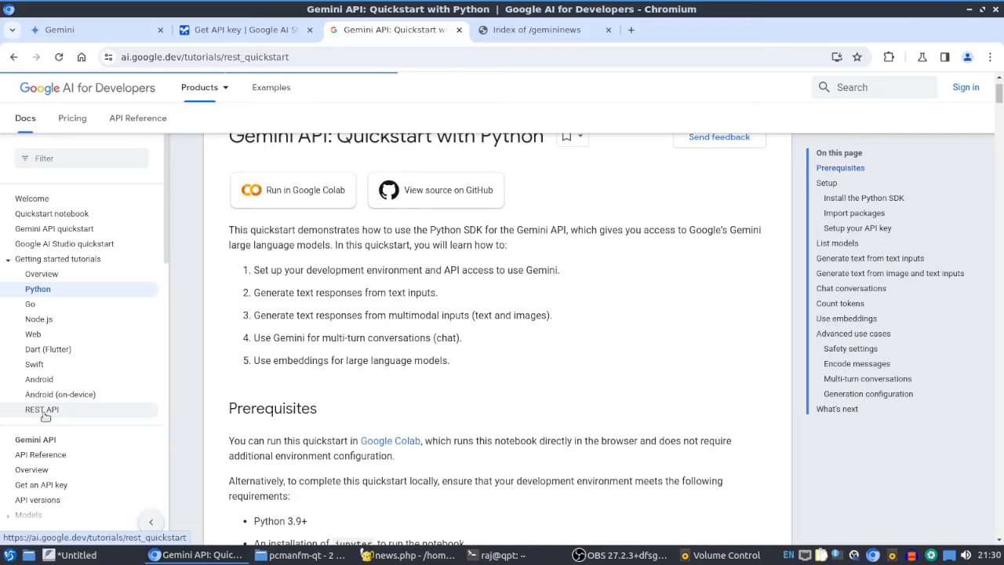
click(41, 409)
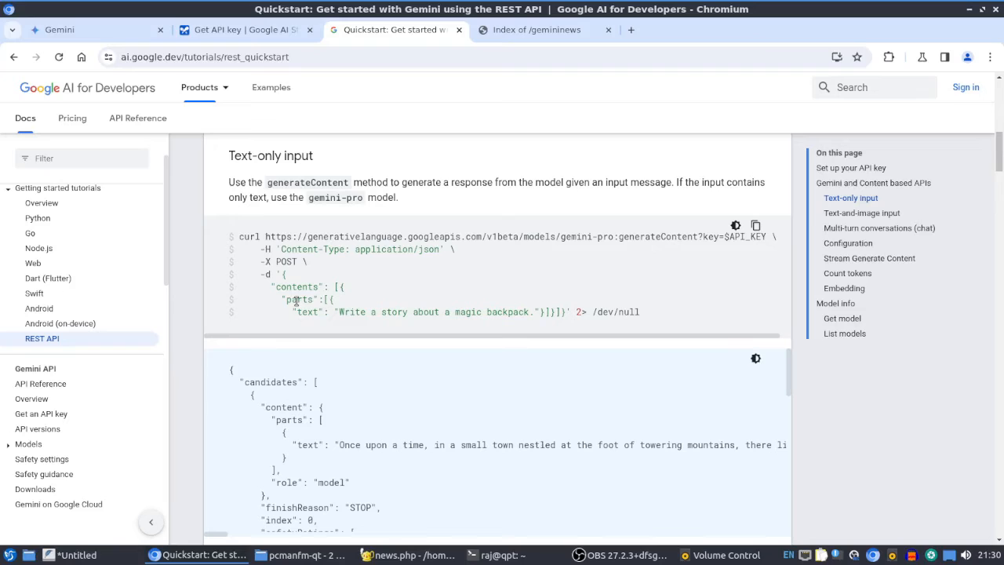
mouse_move(374, 290)
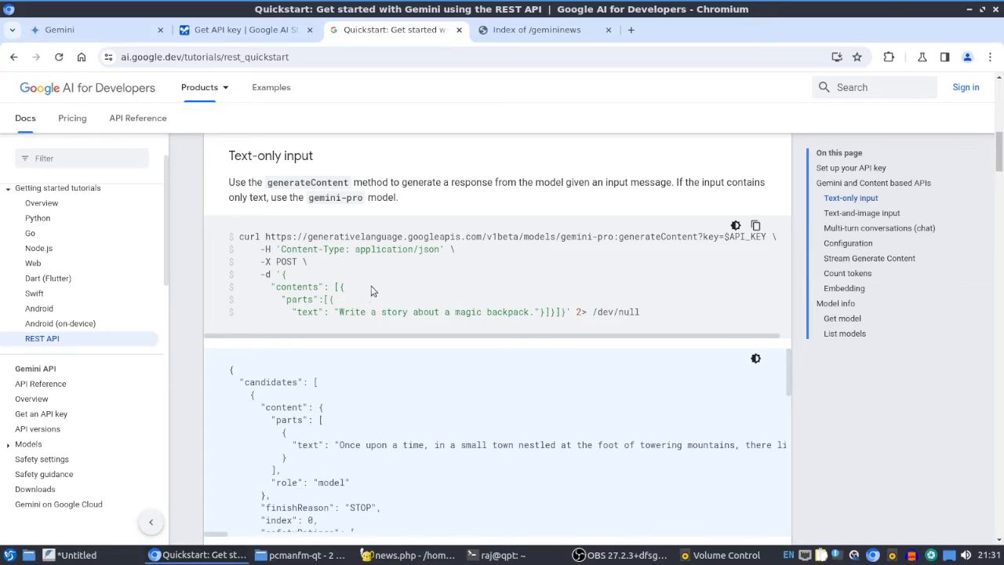
mouse_move(370, 197)
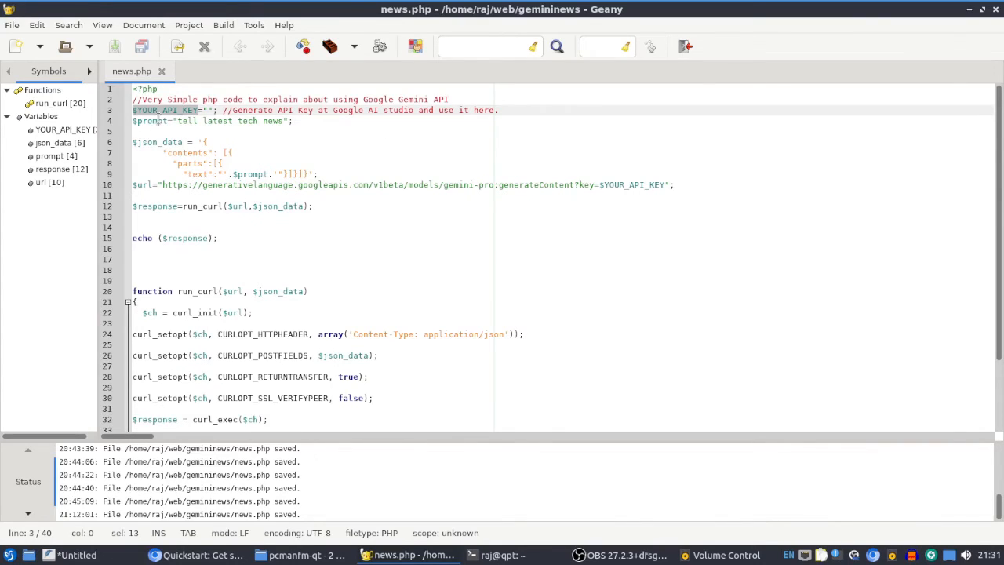
click(157, 121)
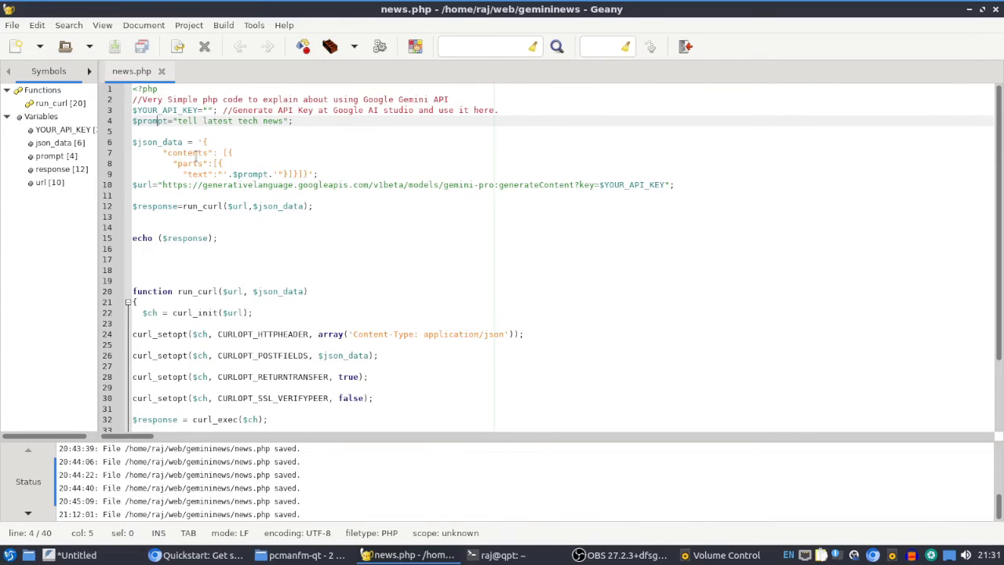
drag(163, 152, 317, 172)
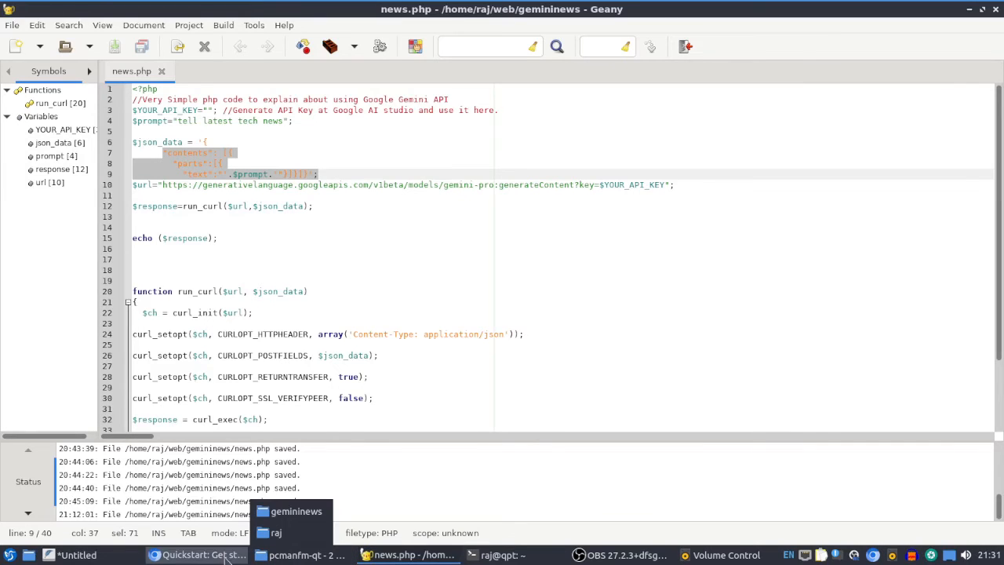
click(202, 555)
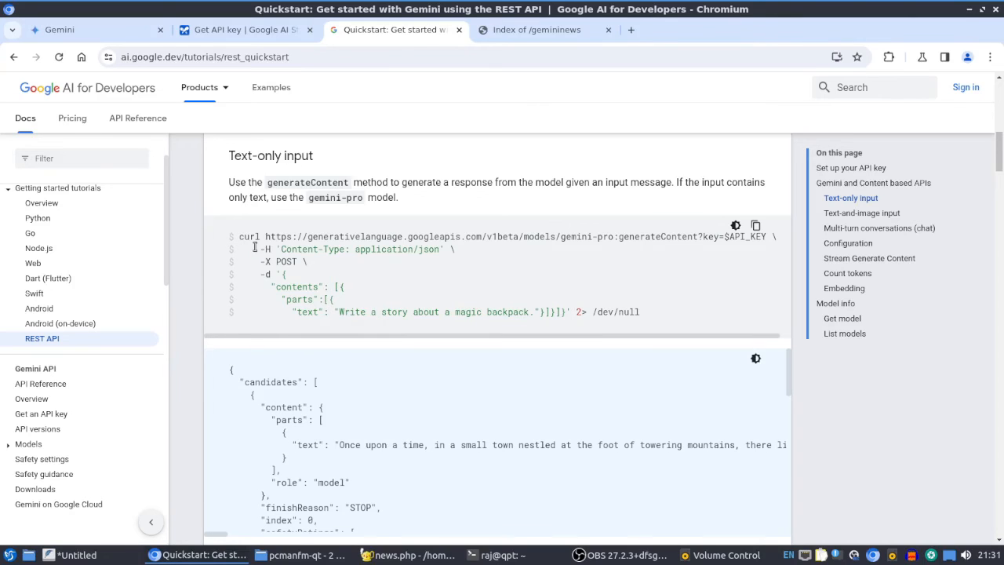
click(403, 555)
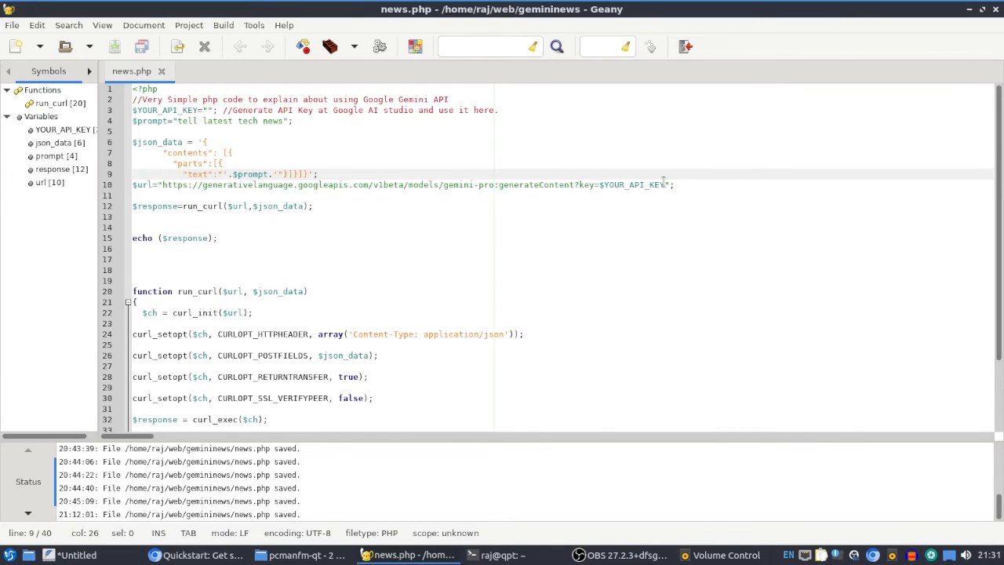
click(257, 173)
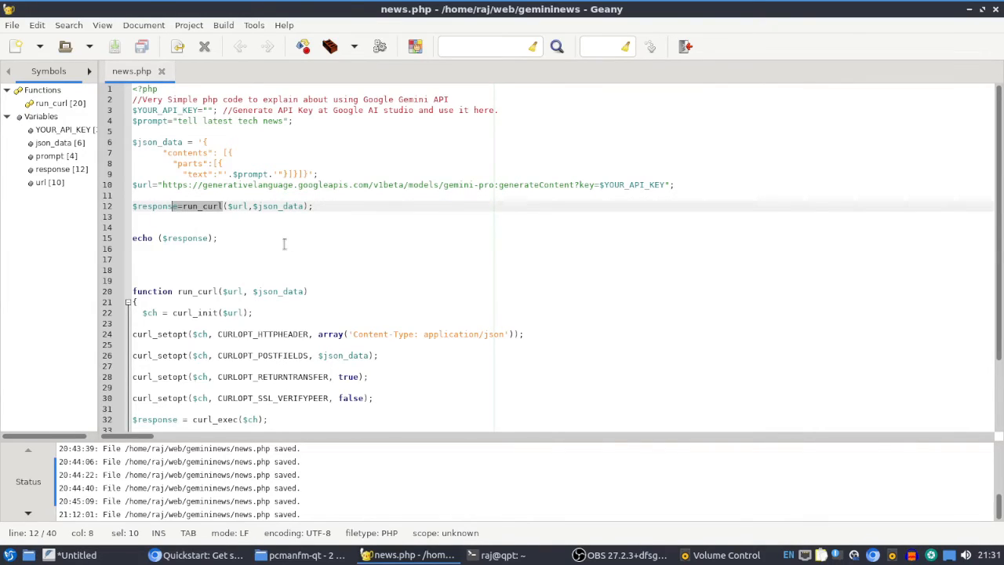
scroll(down, 3)
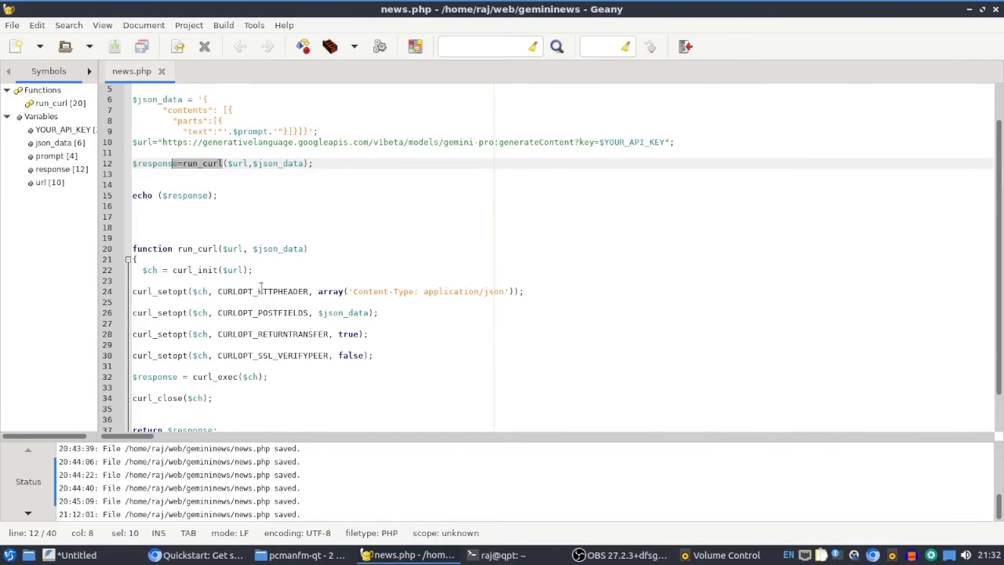
mouse_move(245, 204)
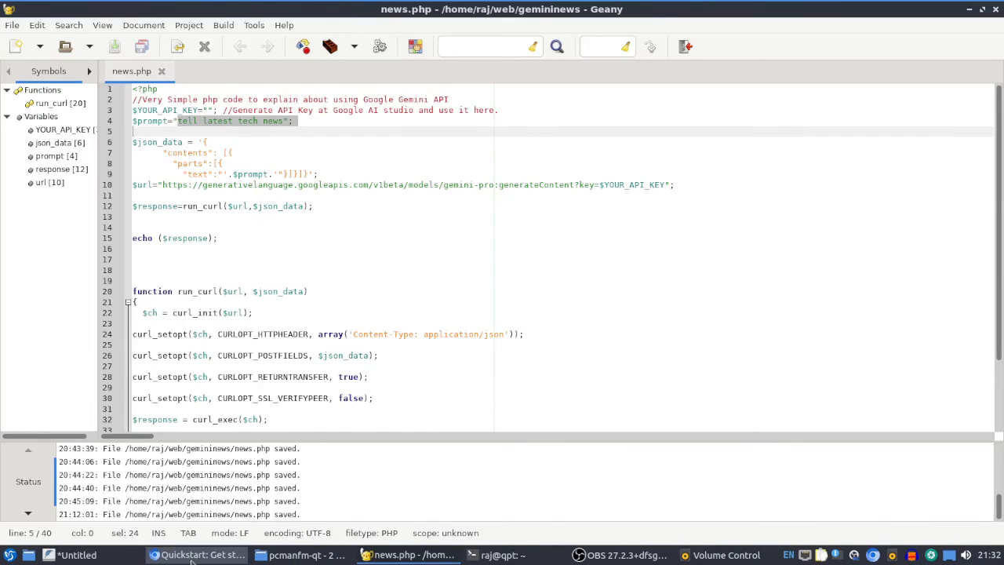
Compare the curl -d request body in the quickstart with the one in news.php.
click(194, 556)
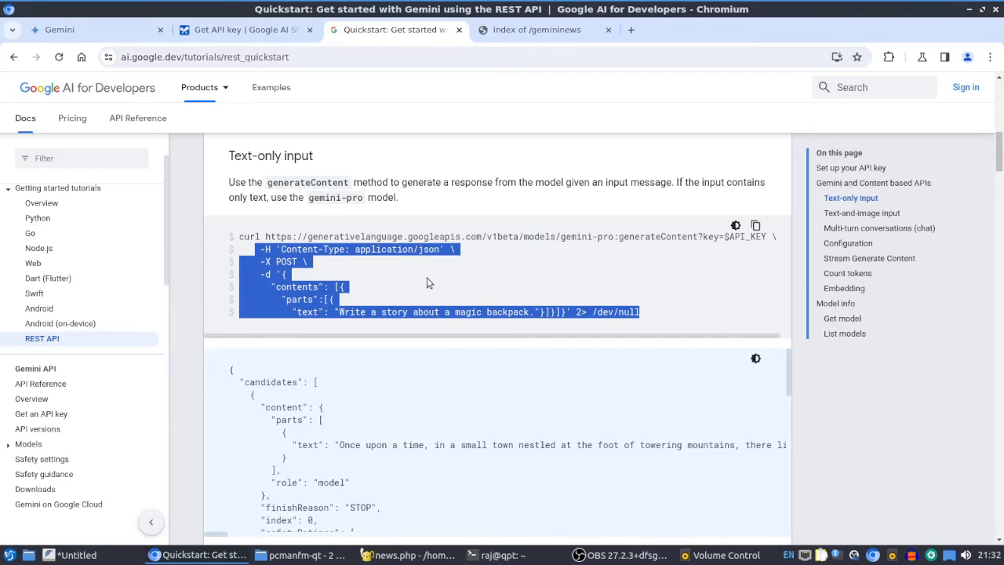
click(376, 555)
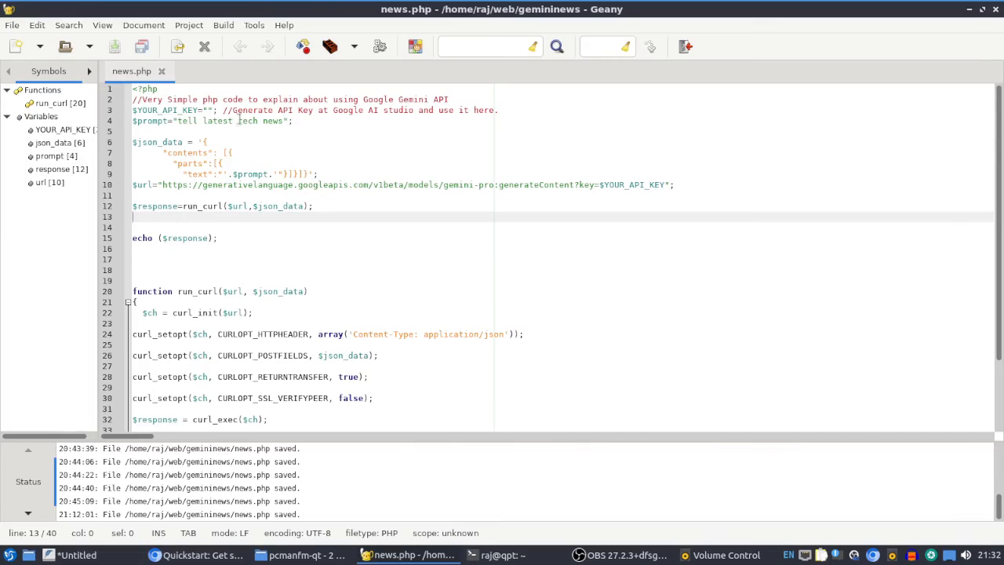
double_click(247, 121)
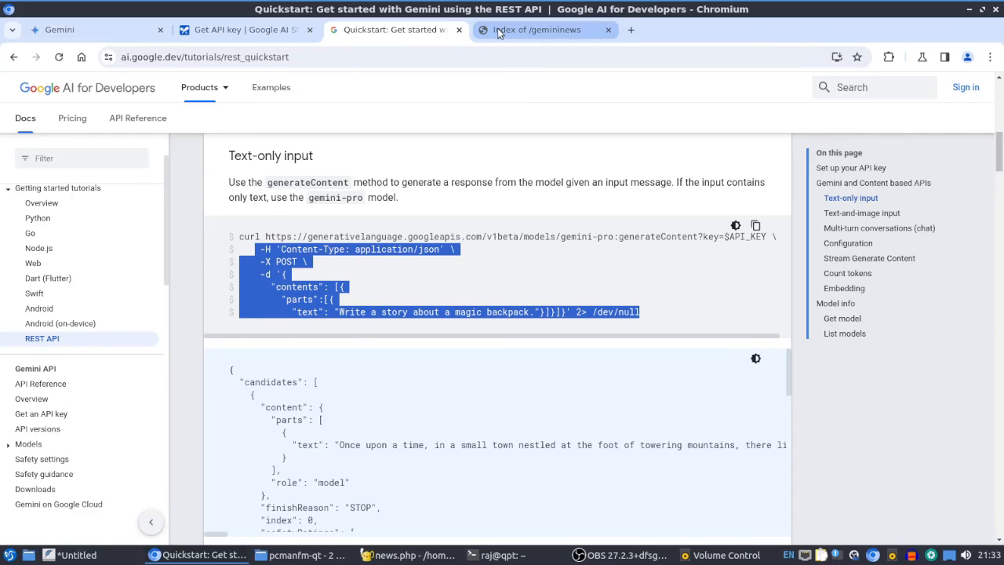
Copy the existing API key and paste it into $YOUR_API_KEY in news.php.
click(235, 30)
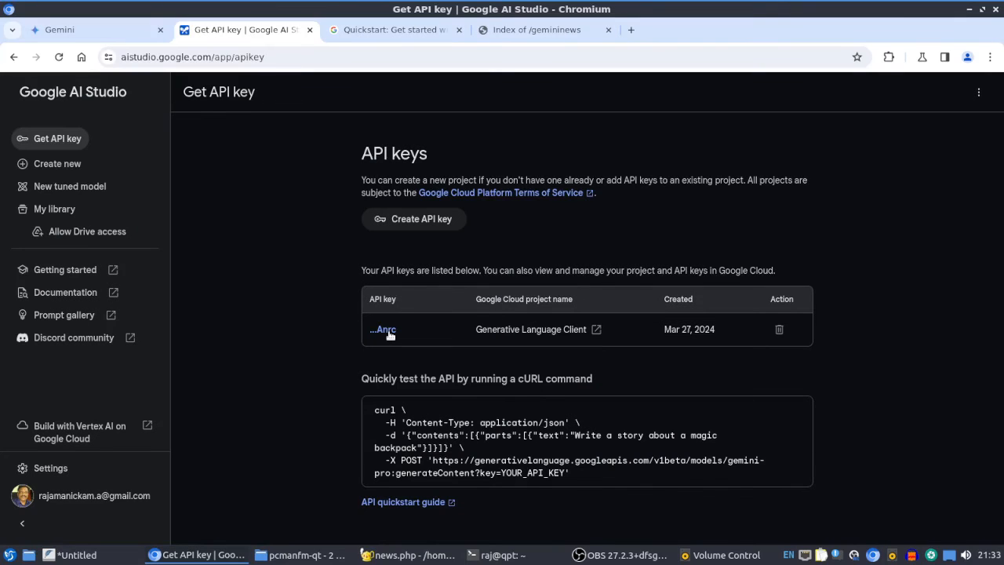
click(381, 329)
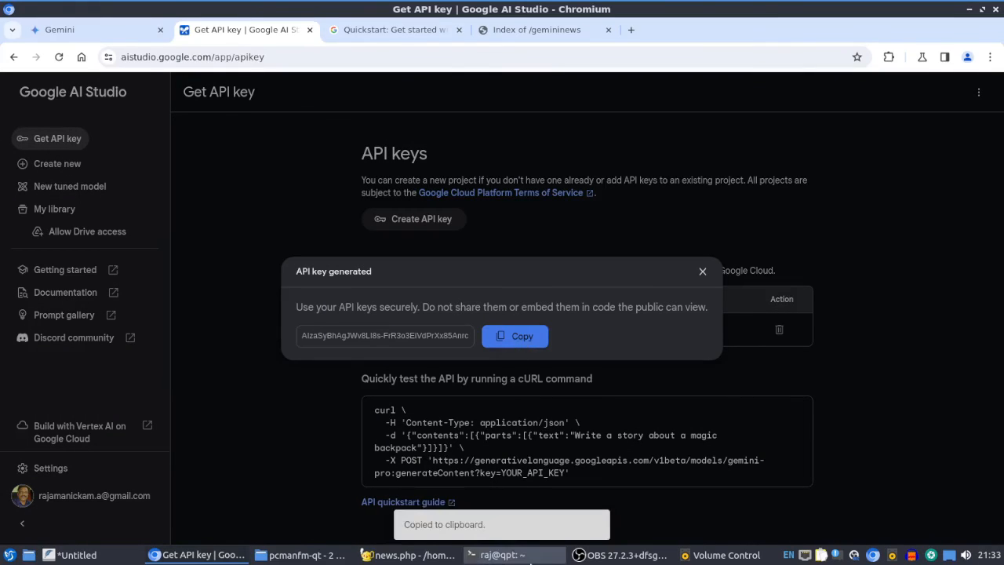
click(382, 555)
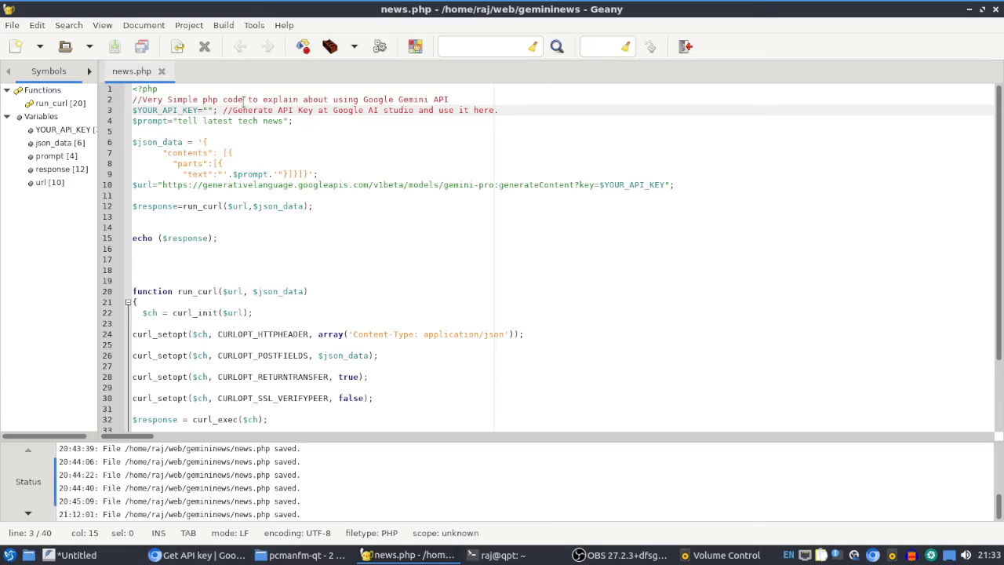
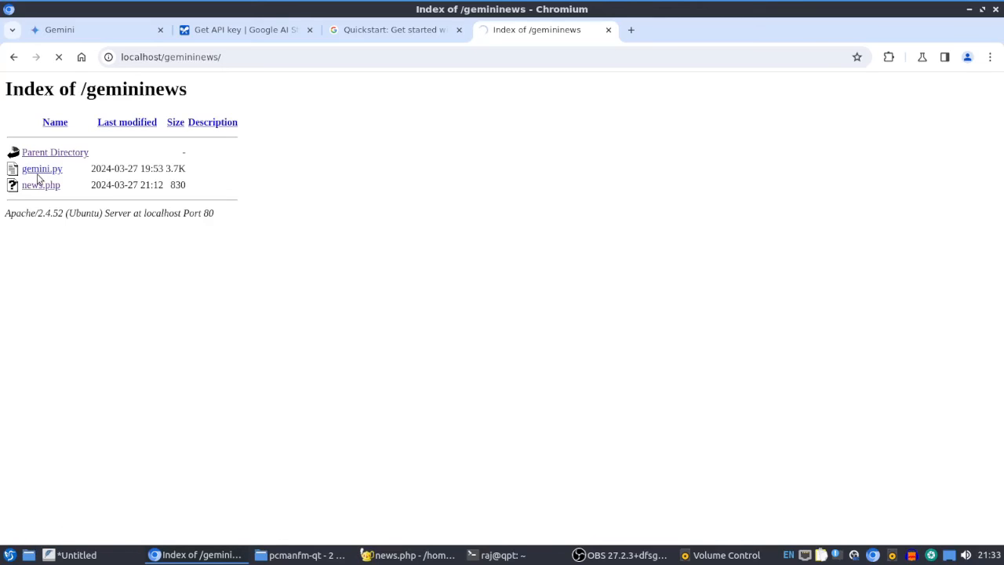
Run news.php from the localhost listing and read the JSON tech headlines it returns.
click(40, 185)
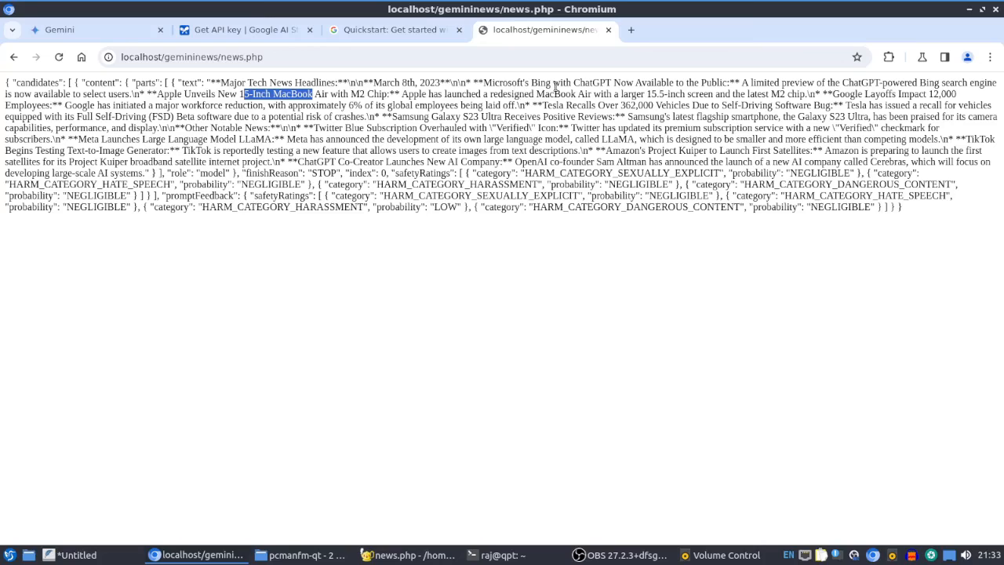
mouse_move(743, 81)
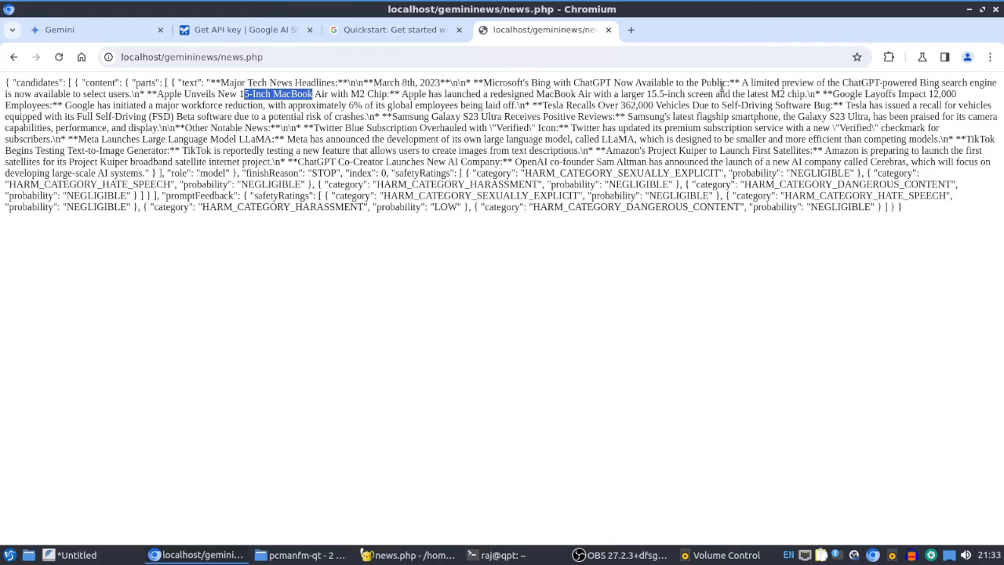
mouse_move(787, 84)
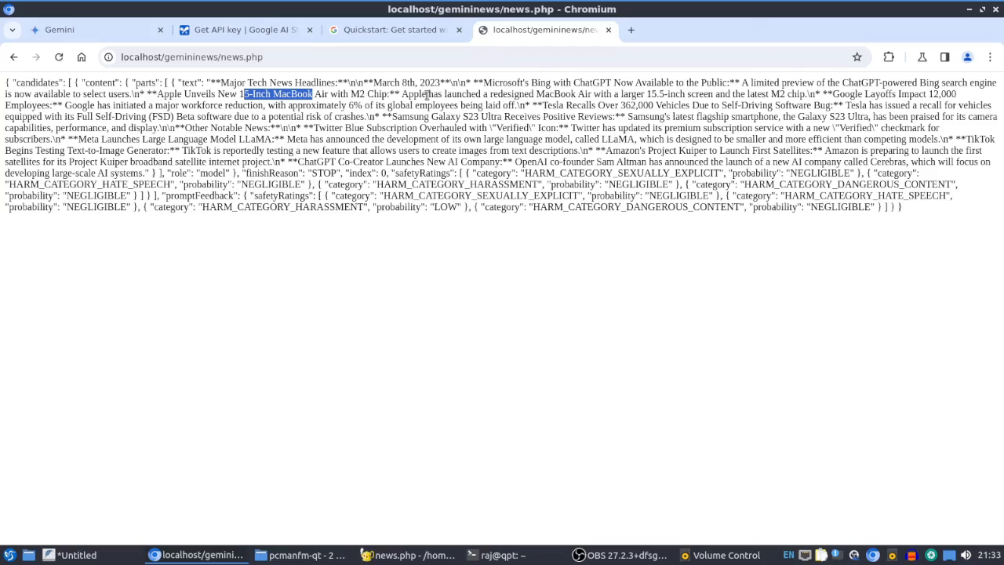
mouse_move(521, 105)
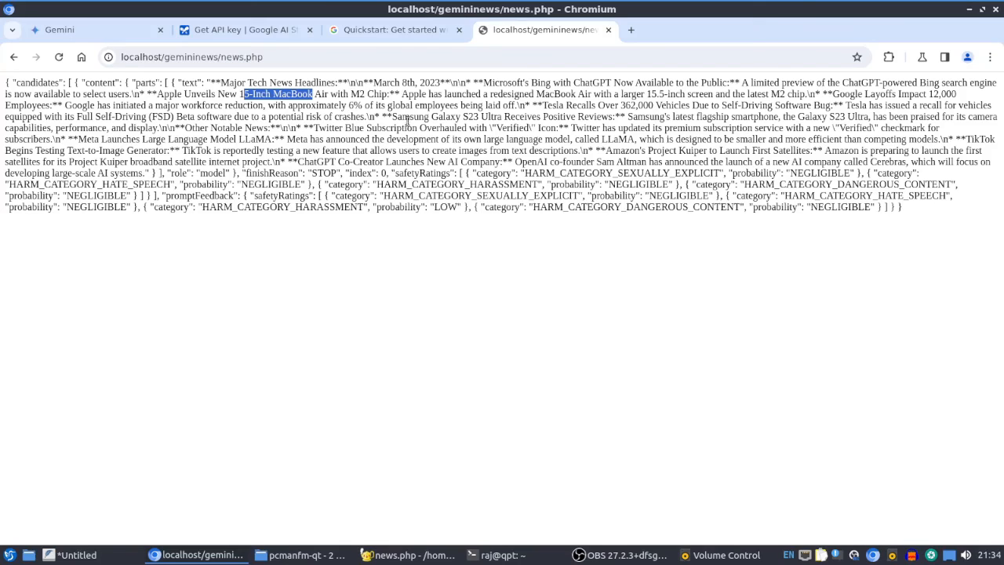
click(407, 556)
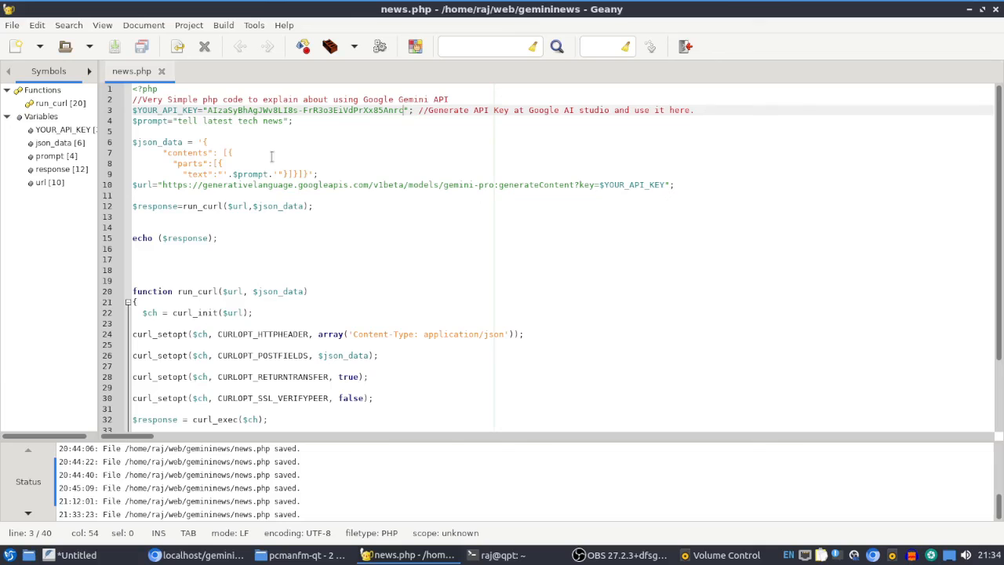
Change the $prompt to ask for 'political' news and reload news.php for political headlines.
text(political)
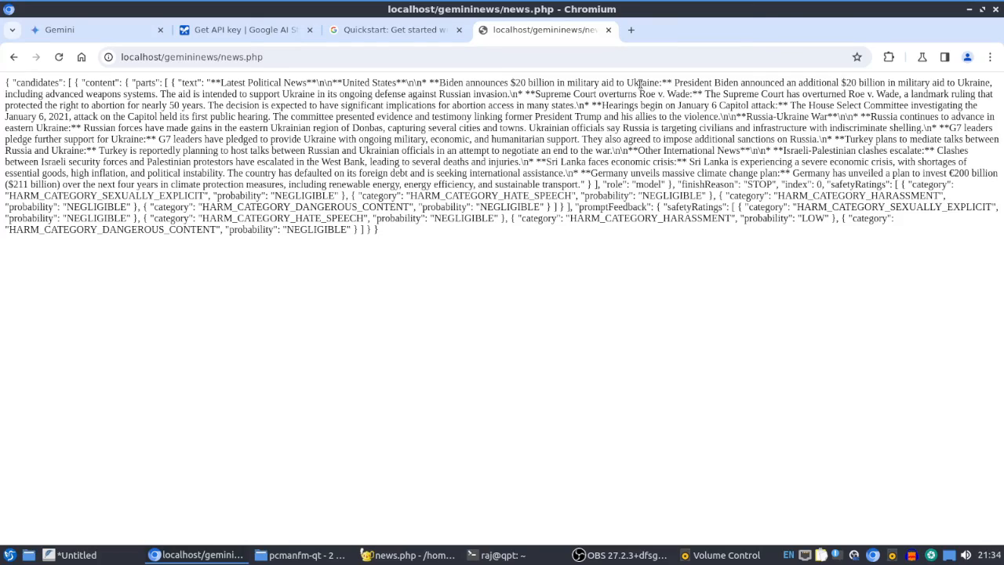
mouse_move(444, 238)
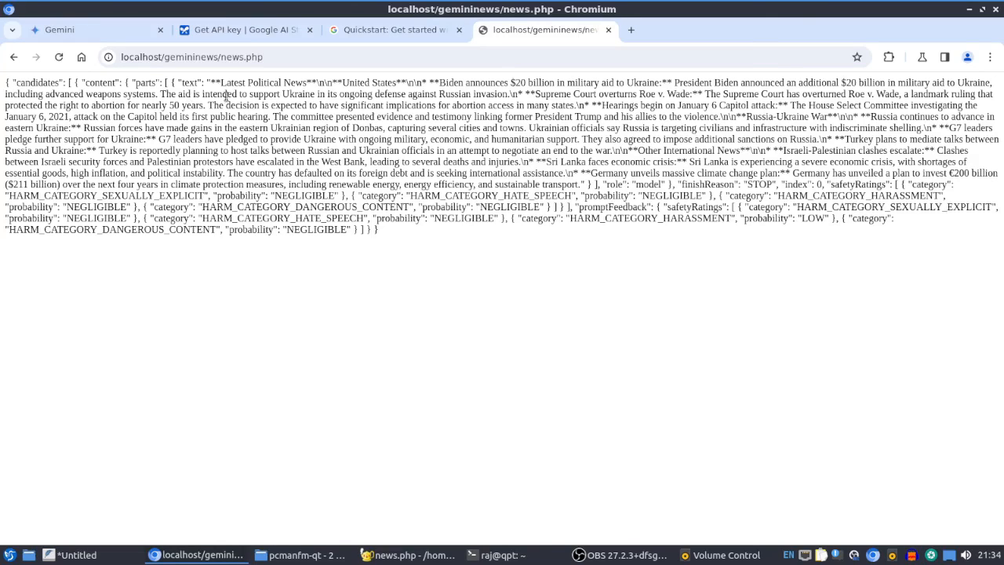
mouse_move(32, 103)
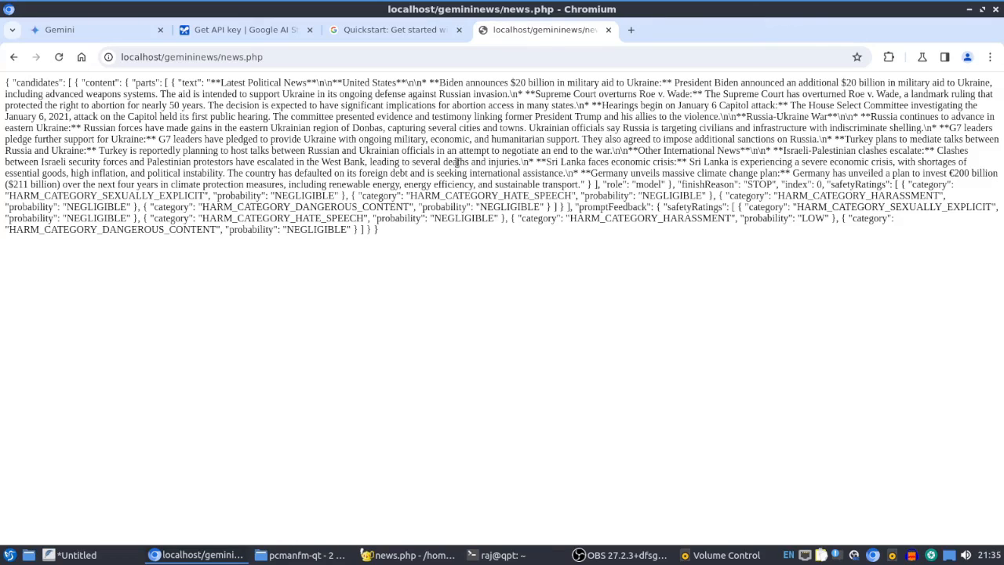
click(384, 555)
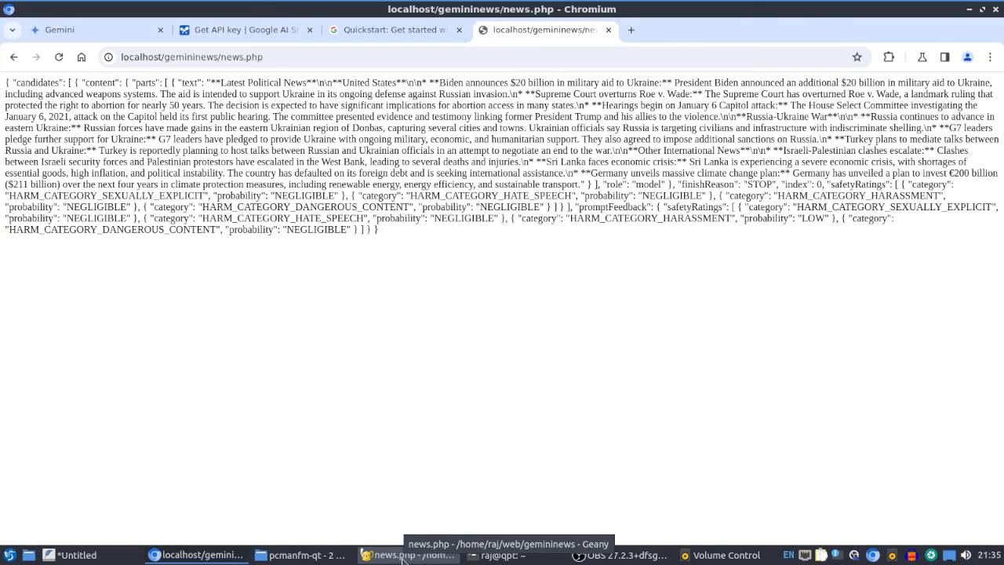
Dismiss the generated key dialog and delete the Generative Language Client API key.
click(243, 30)
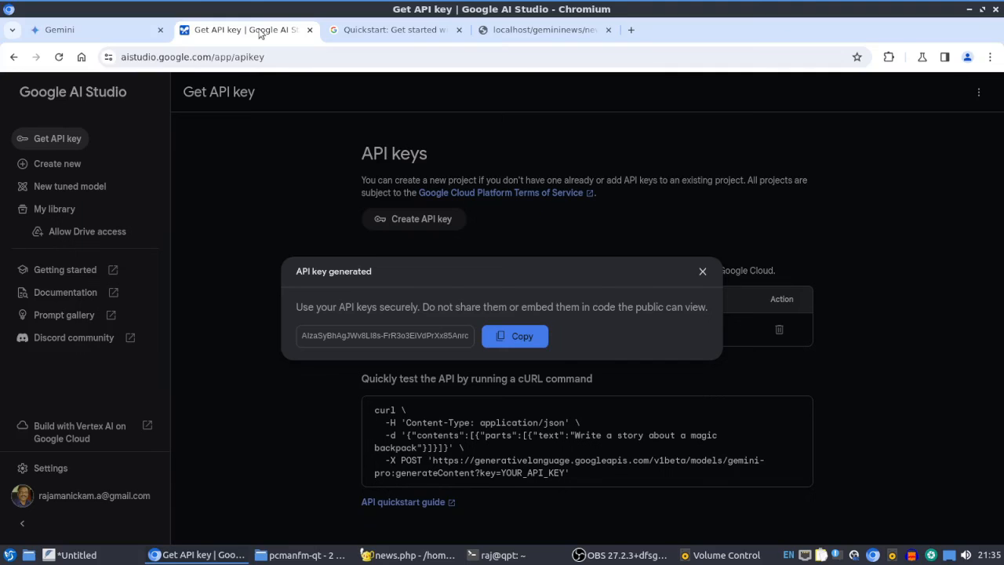
click(702, 270)
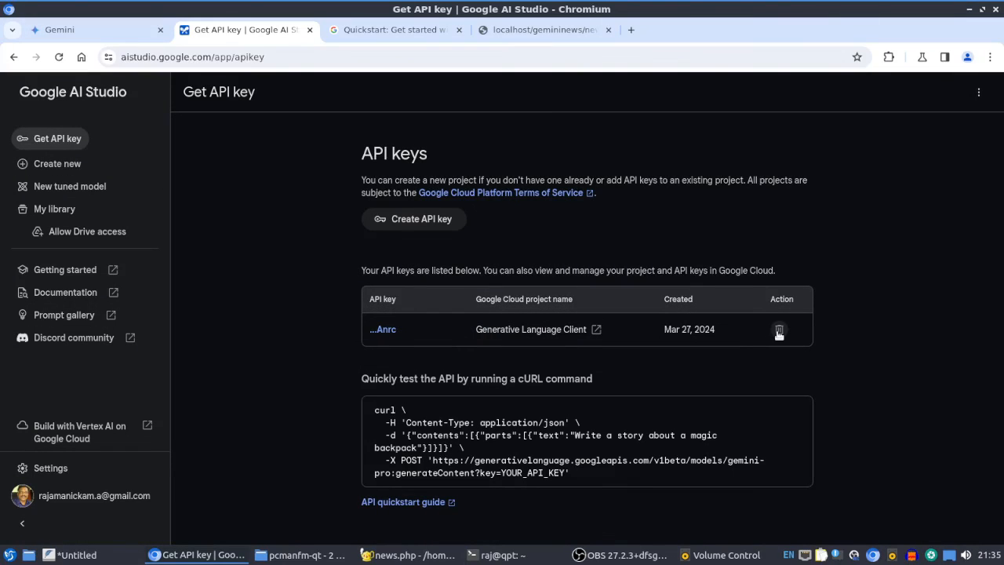
click(778, 329)
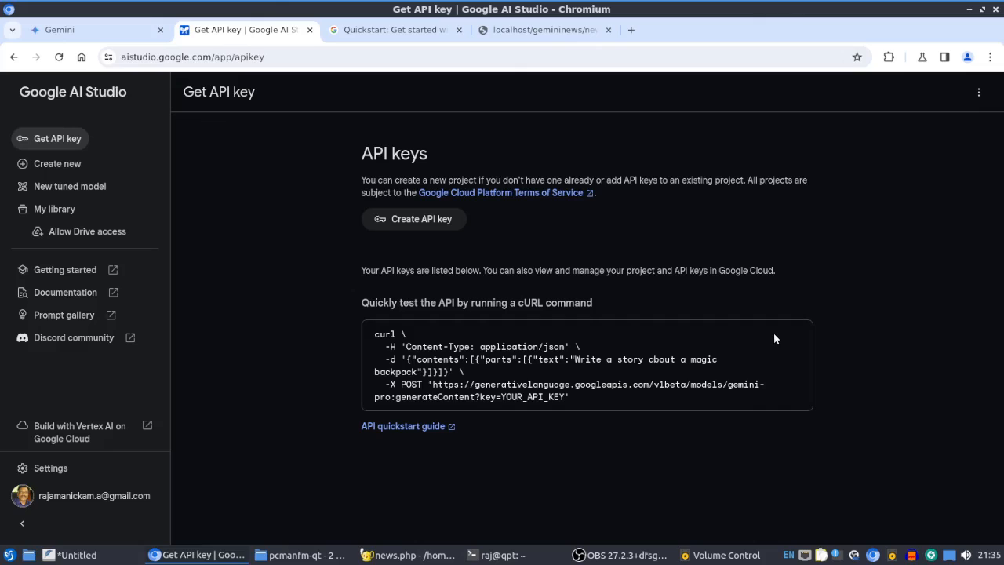
mouse_move(643, 499)
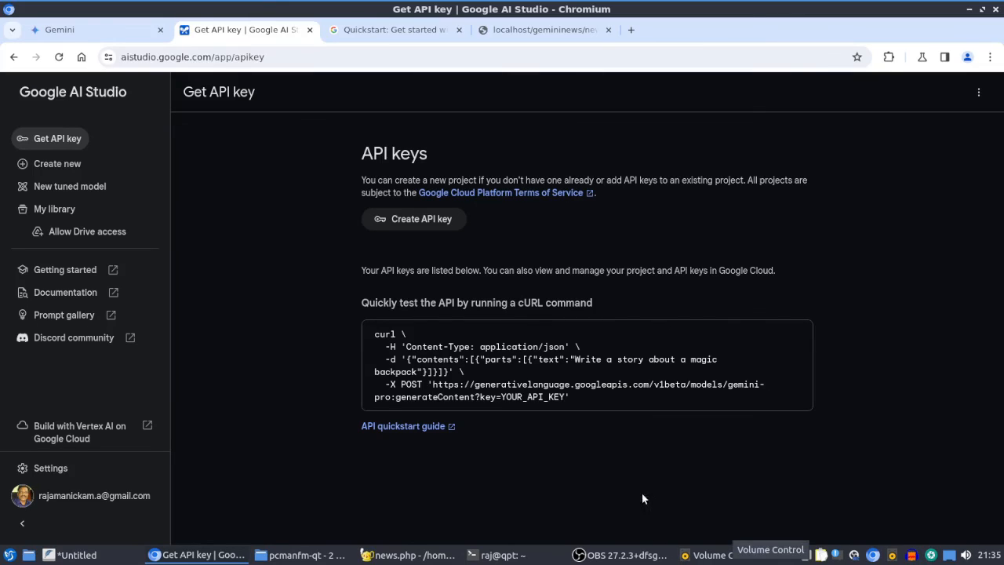
mouse_move(643, 417)
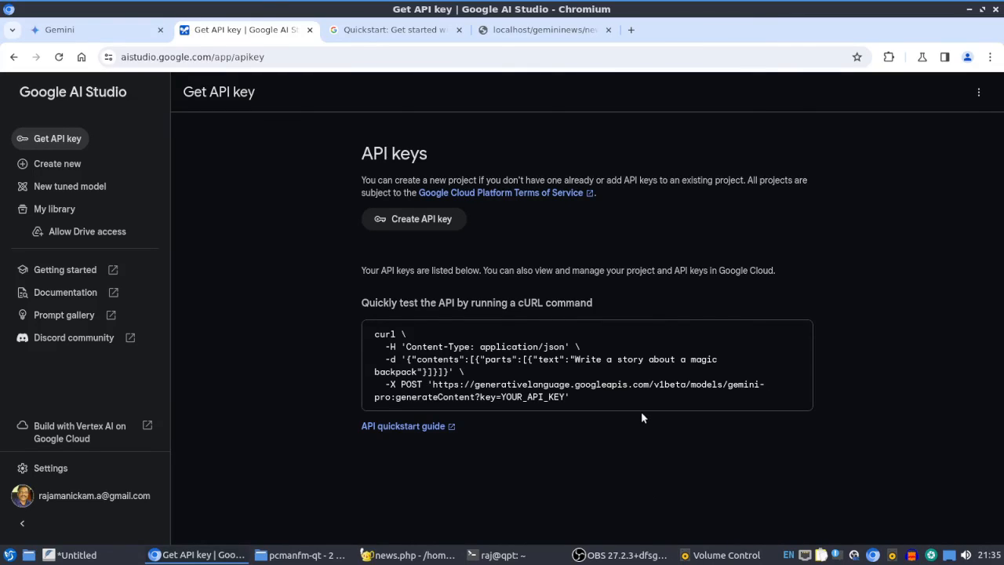